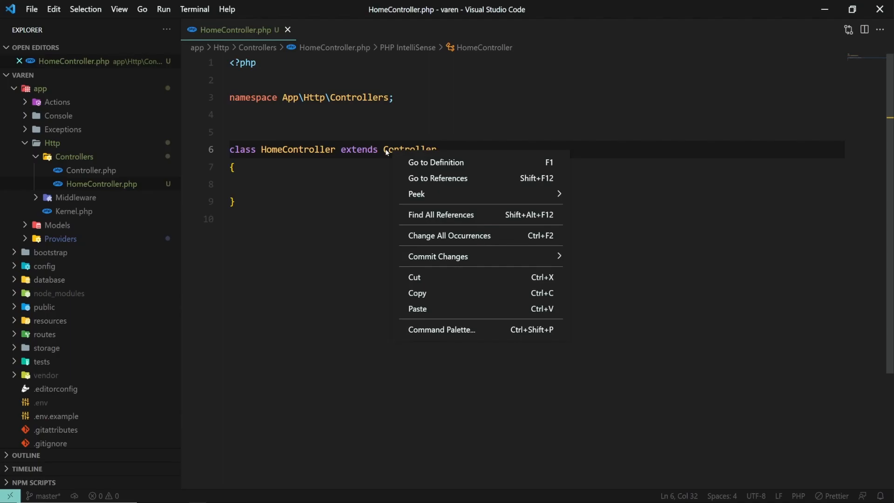
mouse_move(64, 10)
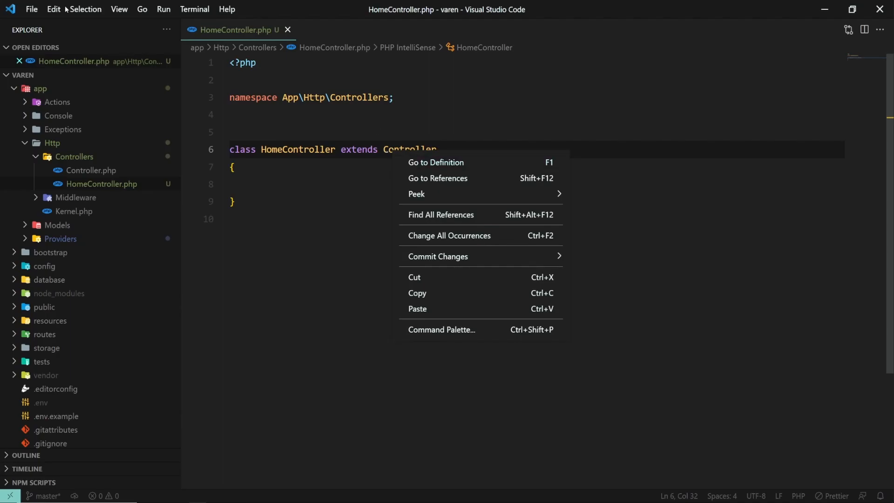
Search extensions for 'php nam' and open the PHP Namespace Resolver details page
click(31, 10)
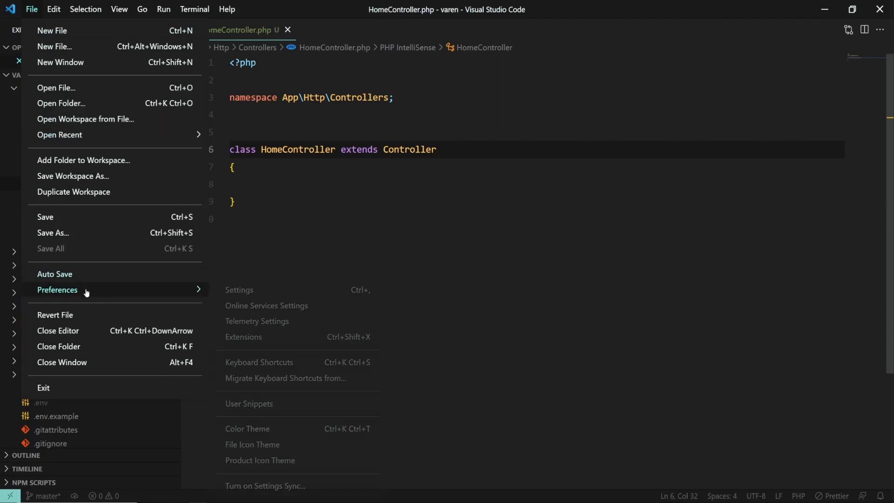
click(243, 337)
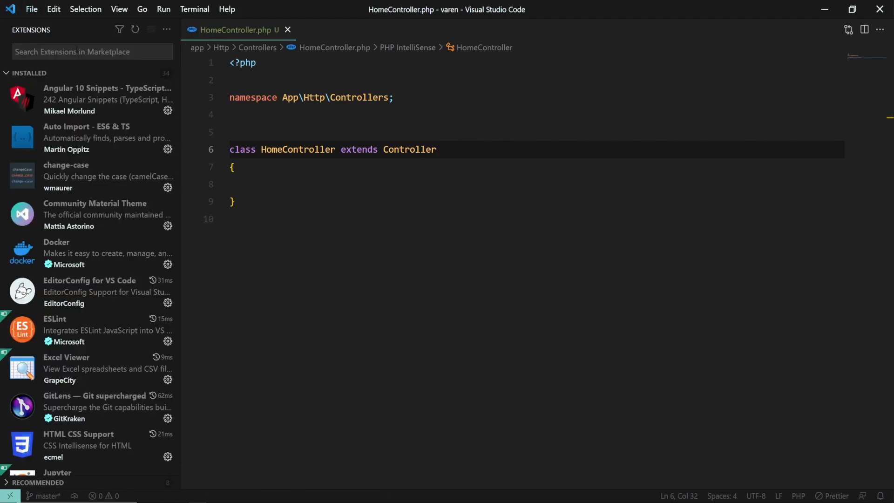
text(php namespace resolver)
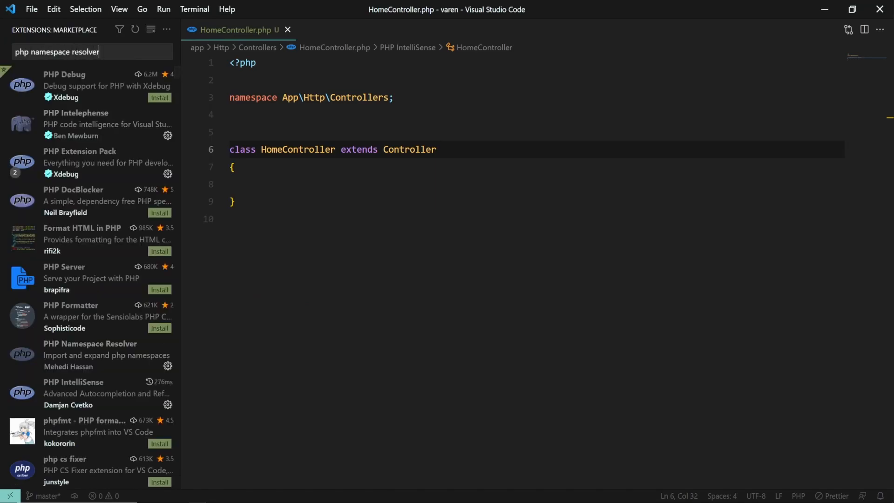
click(89, 343)
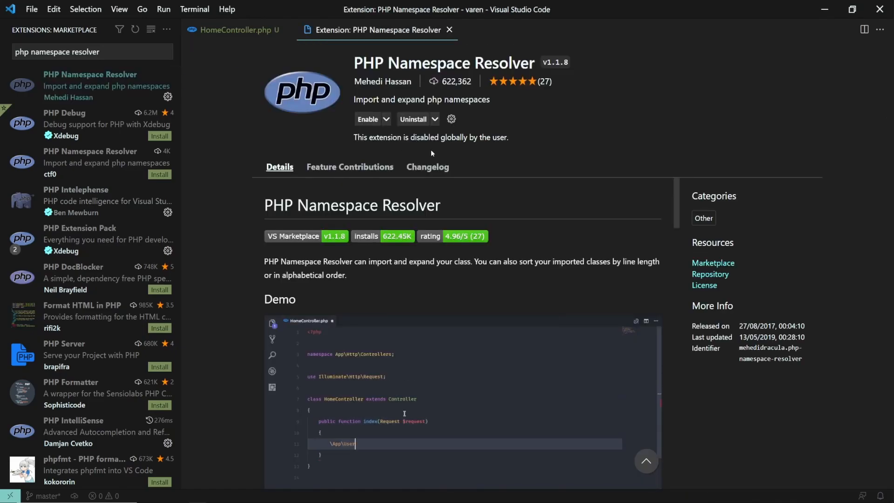
Enable PHP Namespace Resolver and switch back to the HomeController.php editor
click(368, 120)
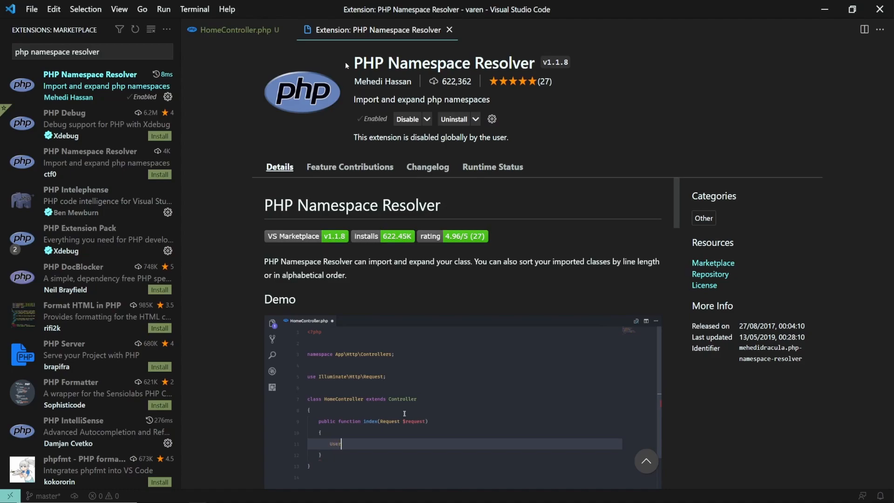
click(234, 30)
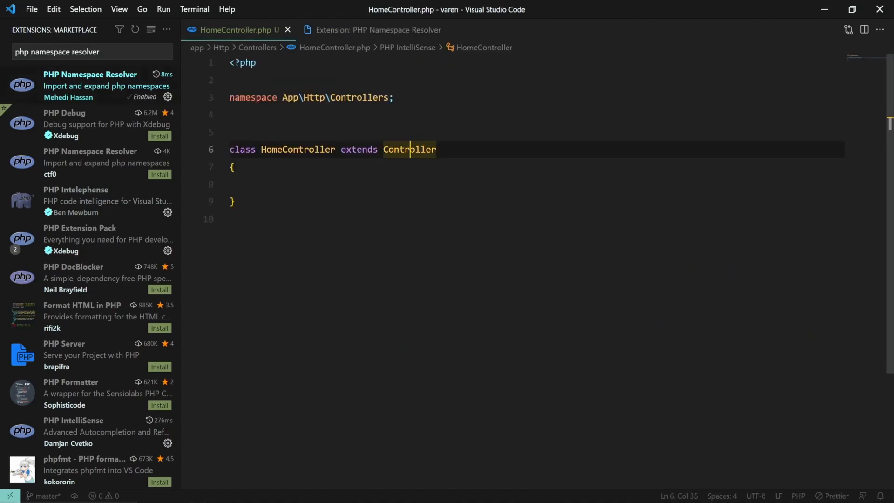
Import App\Http\Controllers\Controller into HomeController.php and save the file
right_click(409, 150)
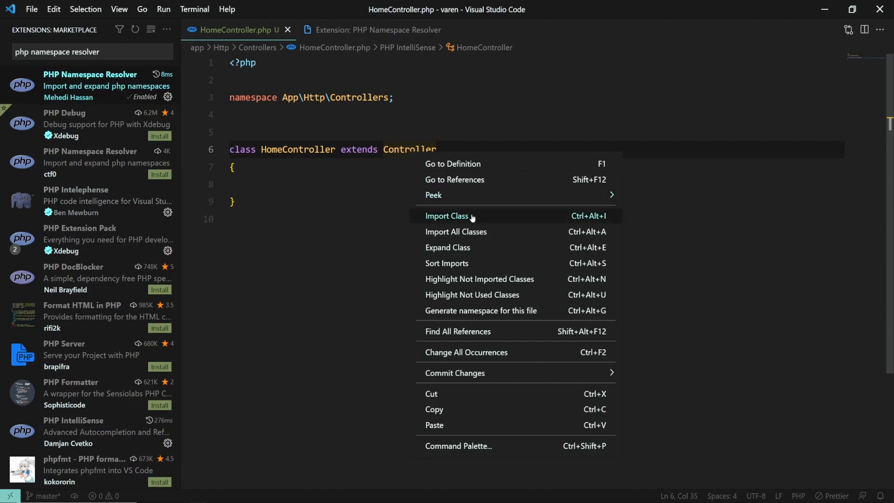
click(448, 215)
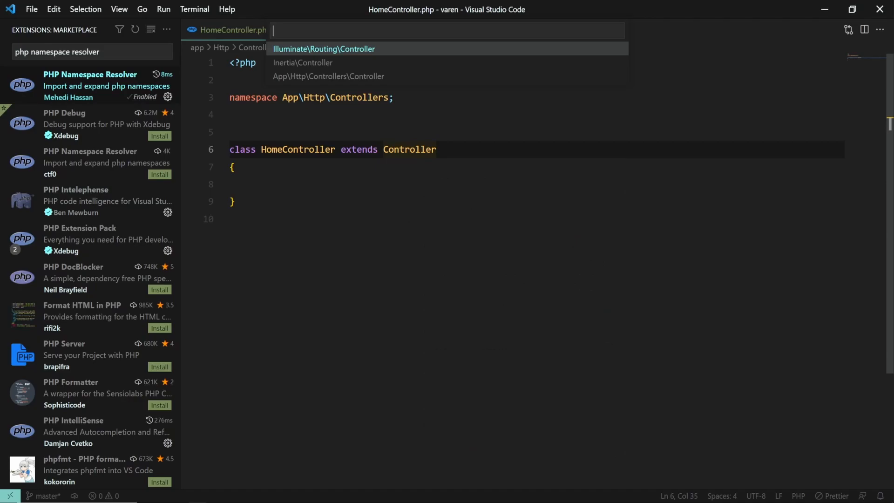
click(328, 76)
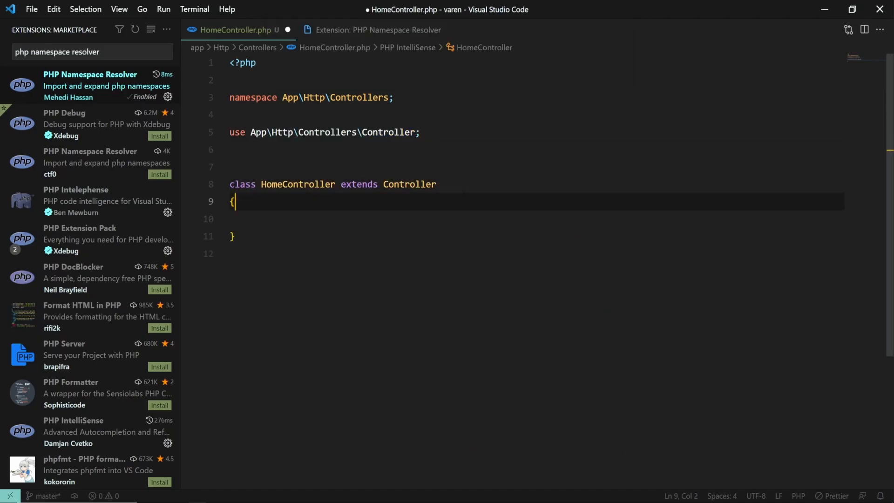
key(ctrl+s)
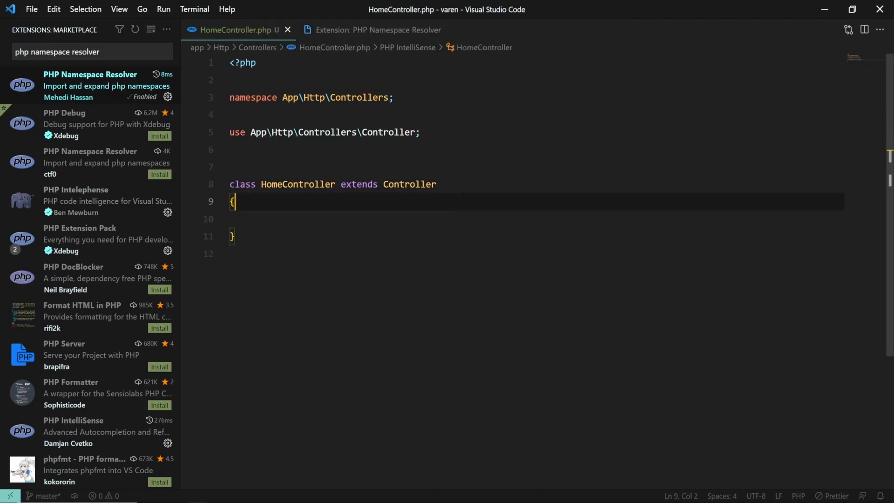
Recheck Controller's class actions, then return to the PHP Namespace Resolver extension page
click(415, 184)
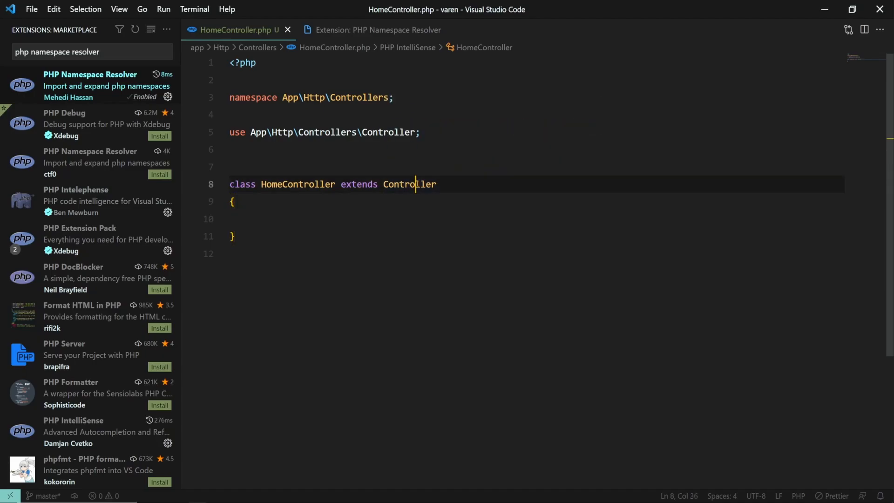
right_click(416, 184)
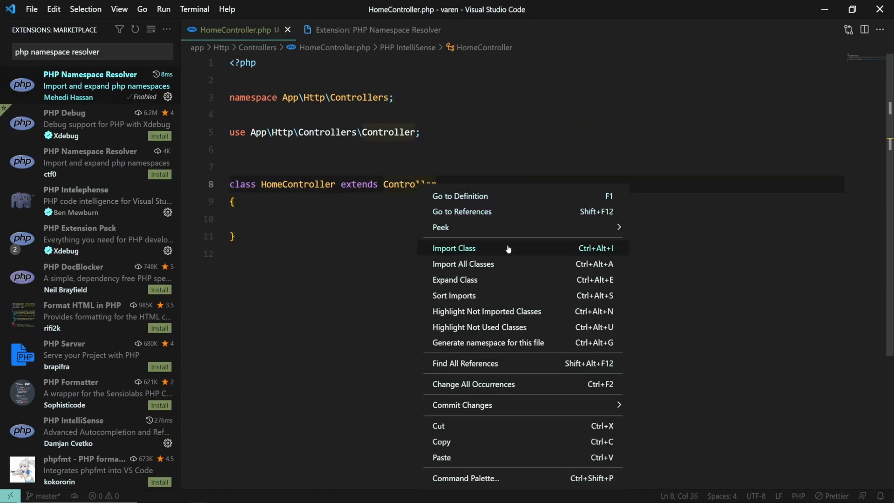
click(376, 30)
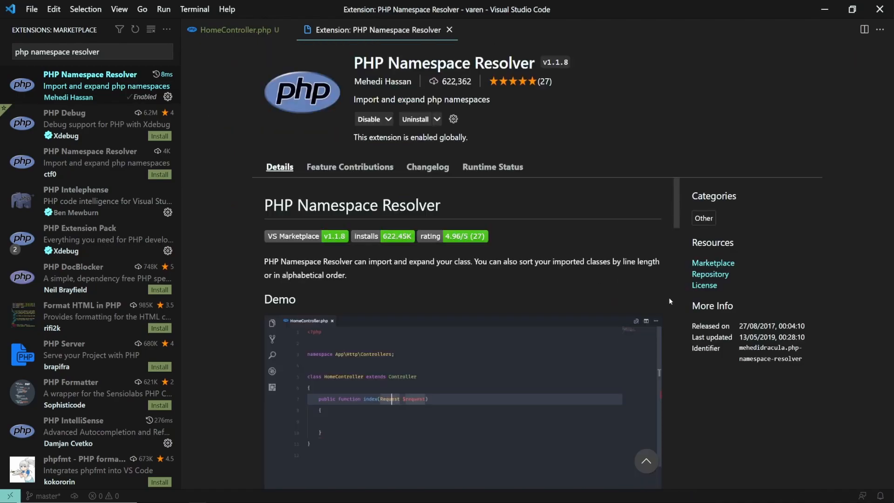